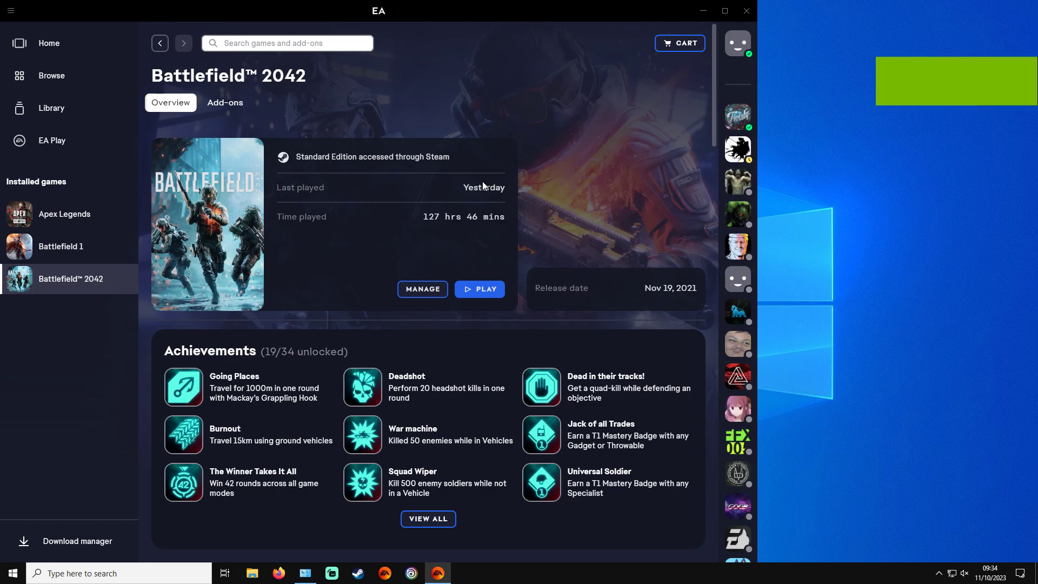
{"action": "mouse_move", "coordinate": [552, 206]}
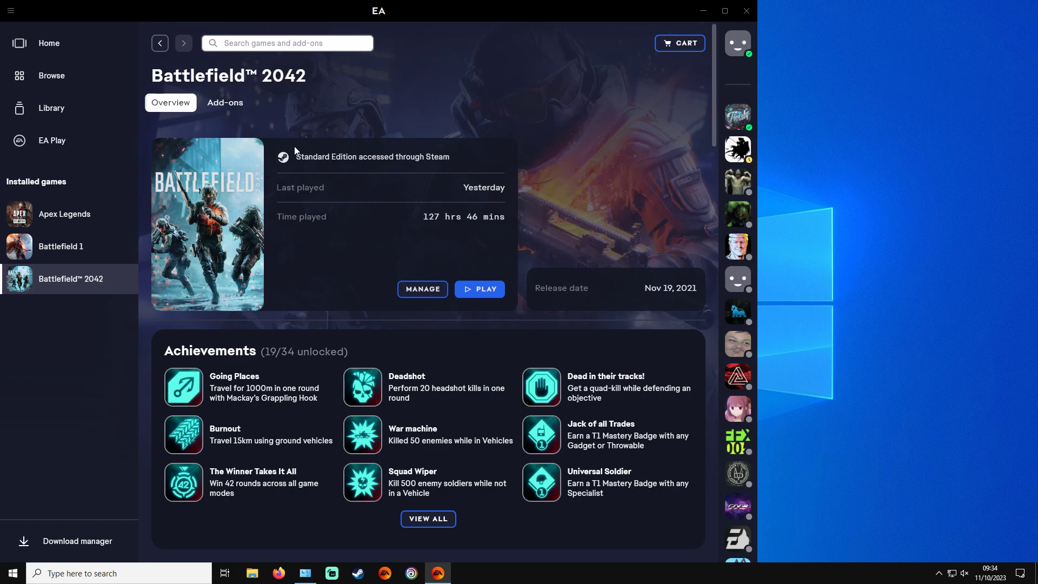
{"action": "mouse_move", "coordinate": [390, 210]}
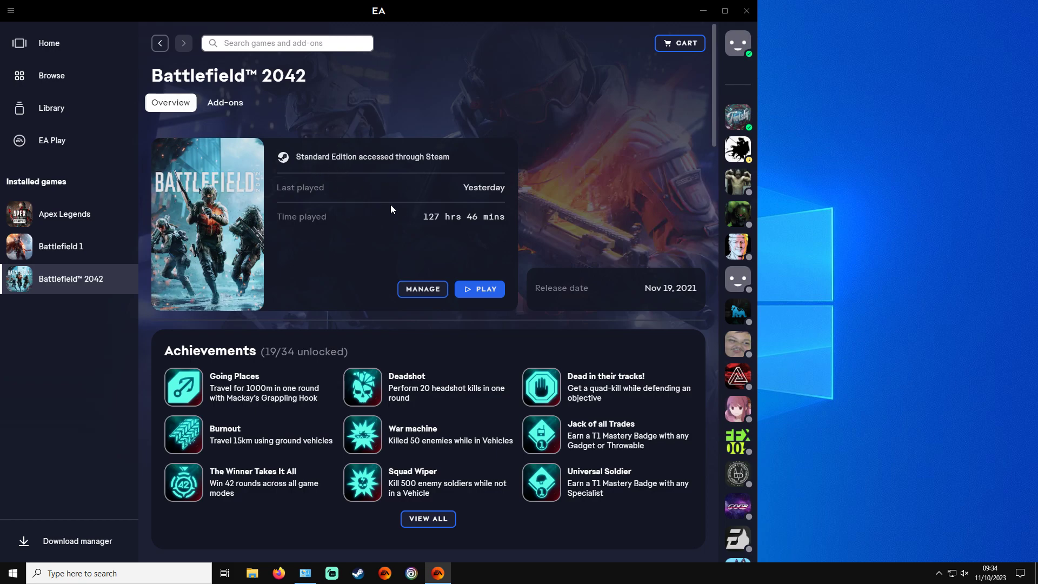
{"action": "mouse_move", "coordinate": [321, 181]}
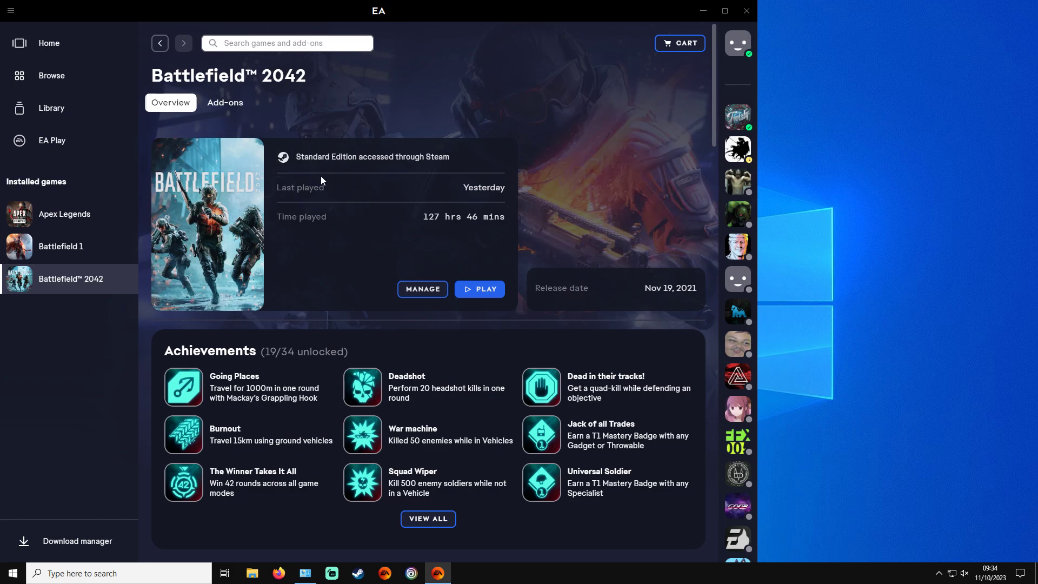
{"action": "mouse_move", "coordinate": [345, 194]}
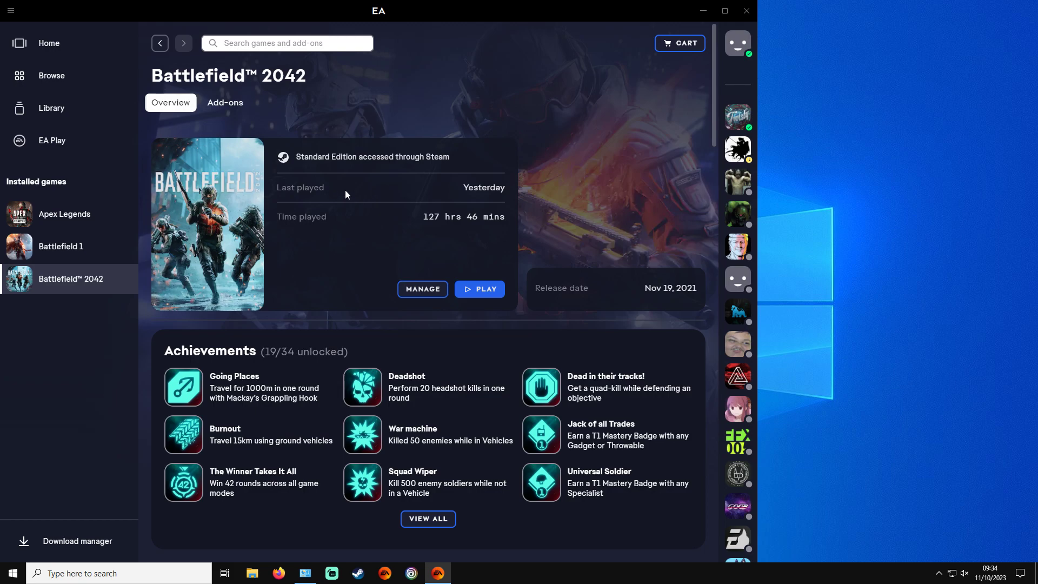
{"action": "mouse_move", "coordinate": [350, 187]}
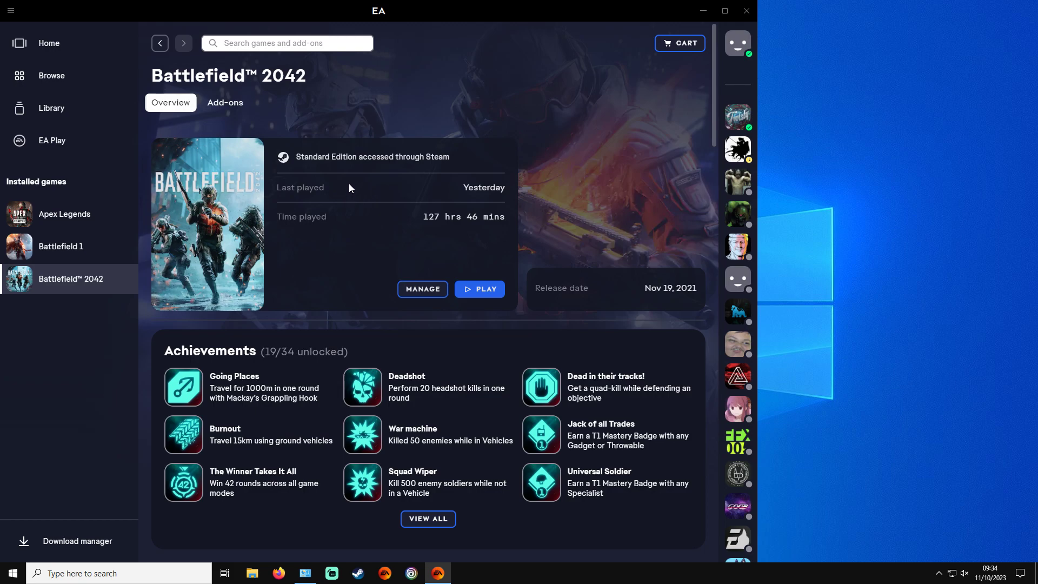
{"action": "mouse_move", "coordinate": [353, 184]}
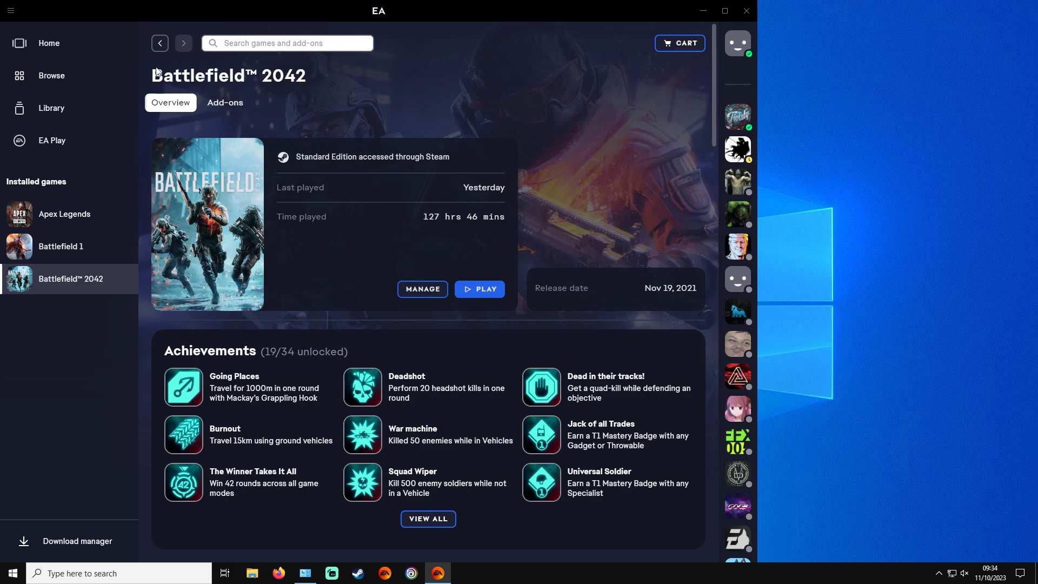
{"action": "mouse_move", "coordinate": [146, 73]}
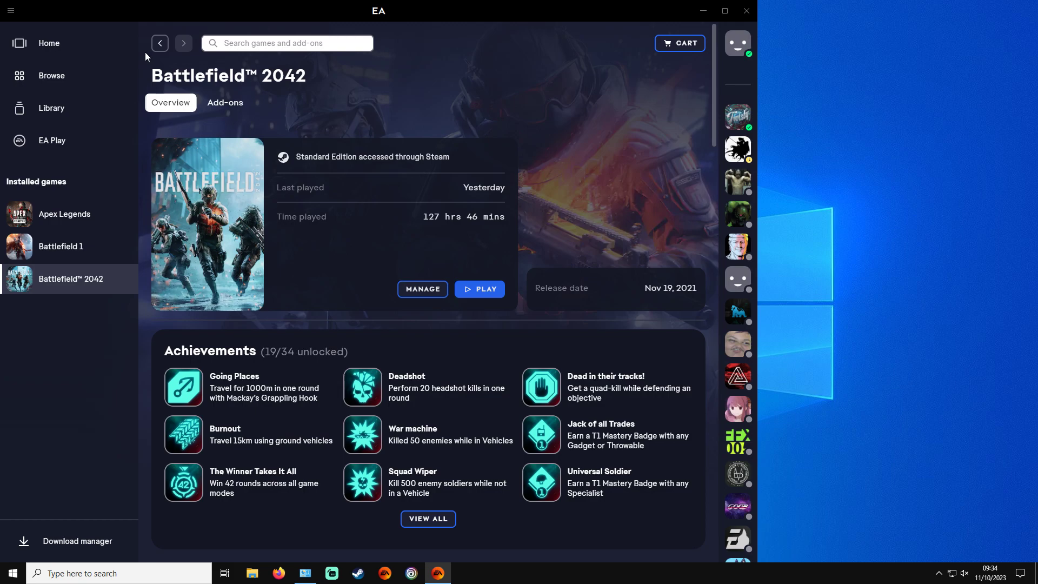
Launch App Recovery from the main menu's Help options.
{"action": "left_click", "coordinate": [11, 10]}
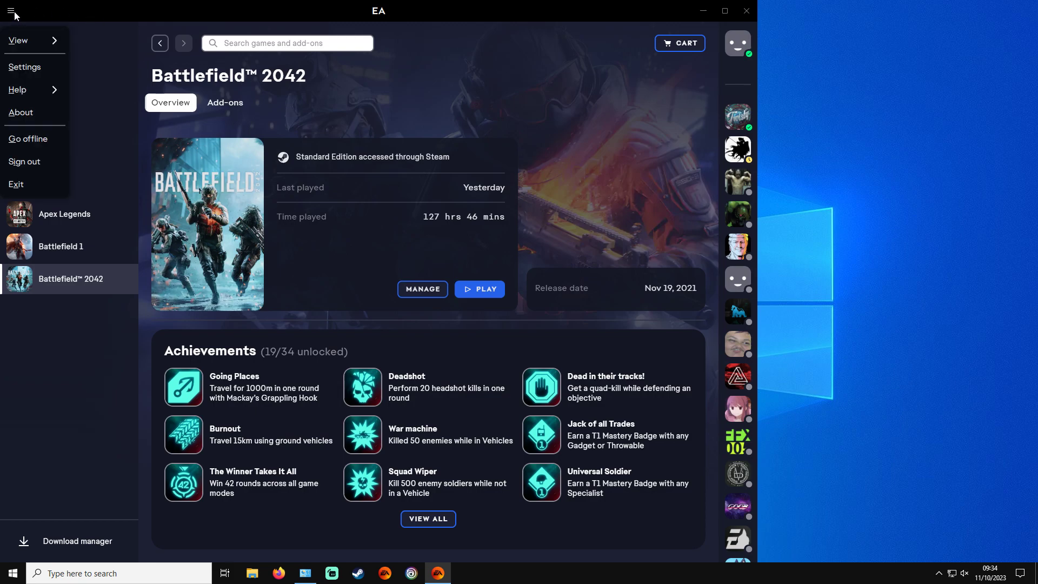
{"action": "left_click", "coordinate": [18, 89]}
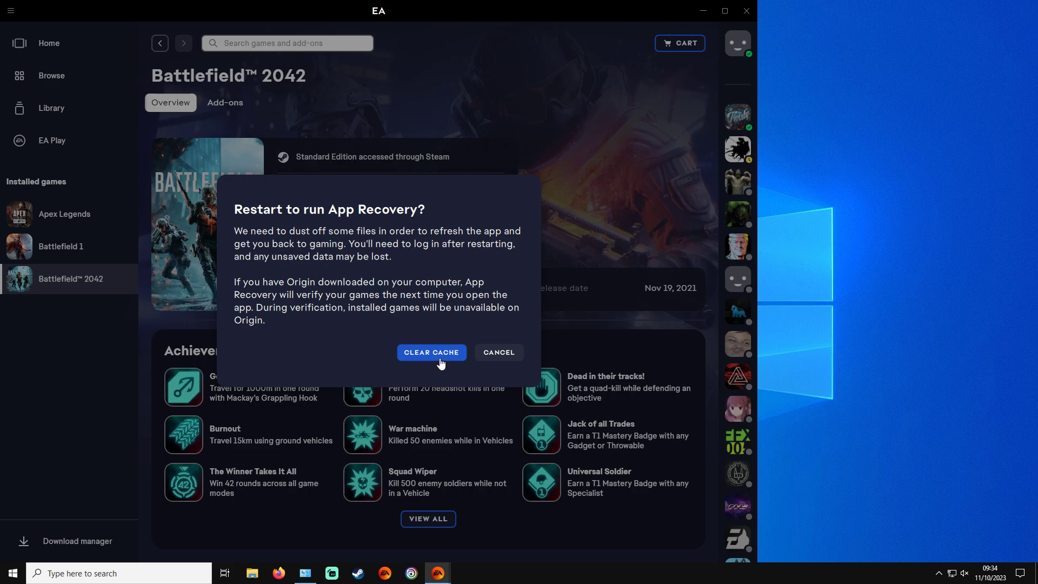
{"action": "mouse_move", "coordinate": [404, 298]}
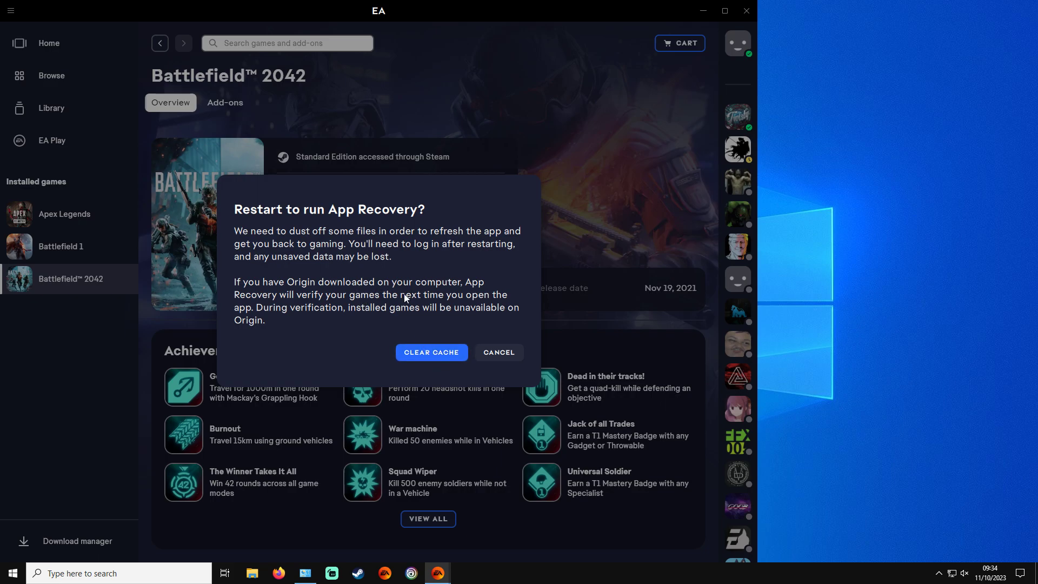
{"action": "mouse_move", "coordinate": [332, 313]}
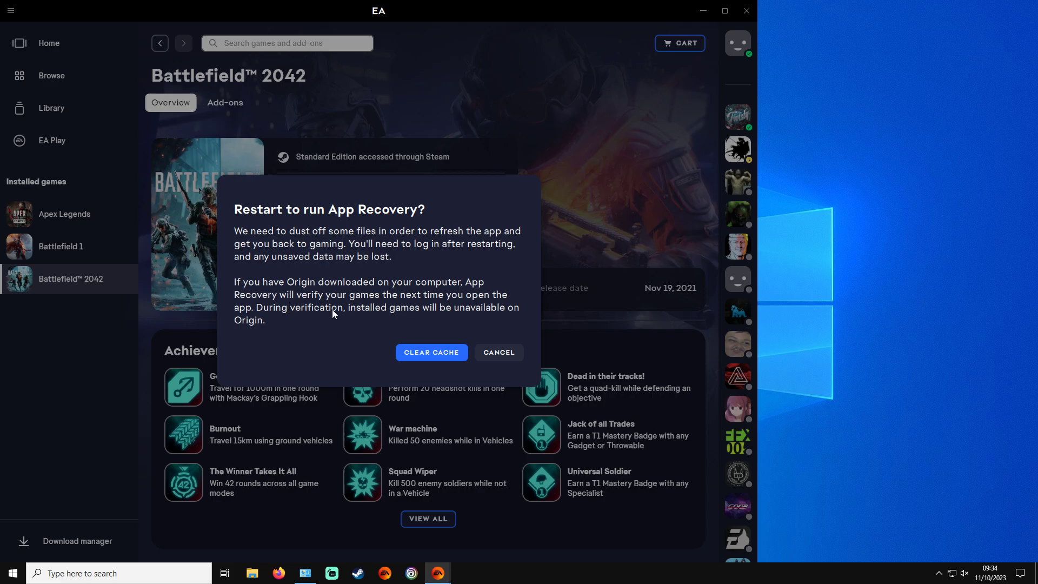
{"action": "mouse_move", "coordinate": [436, 327]}
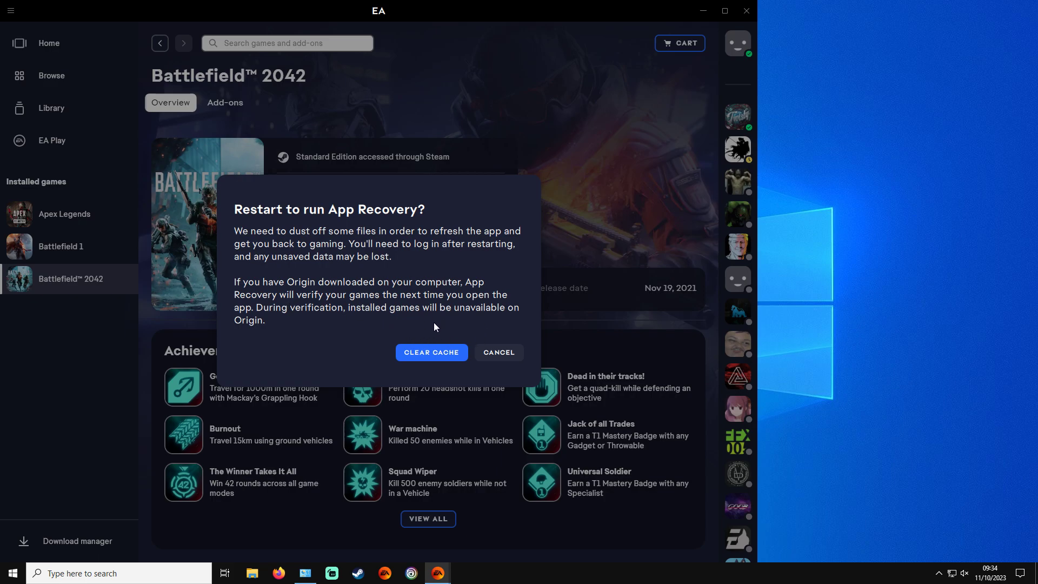
{"action": "mouse_move", "coordinate": [437, 313]}
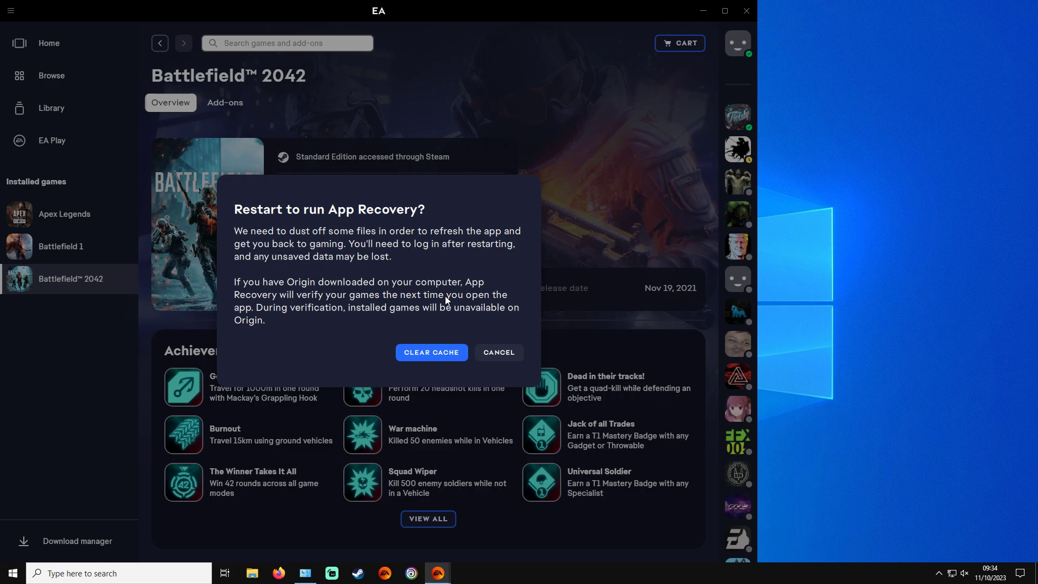
Confirm CLEAR CACHE and let the EA app restart to the Battlefield 2042 page.
{"action": "left_click", "coordinate": [499, 352]}
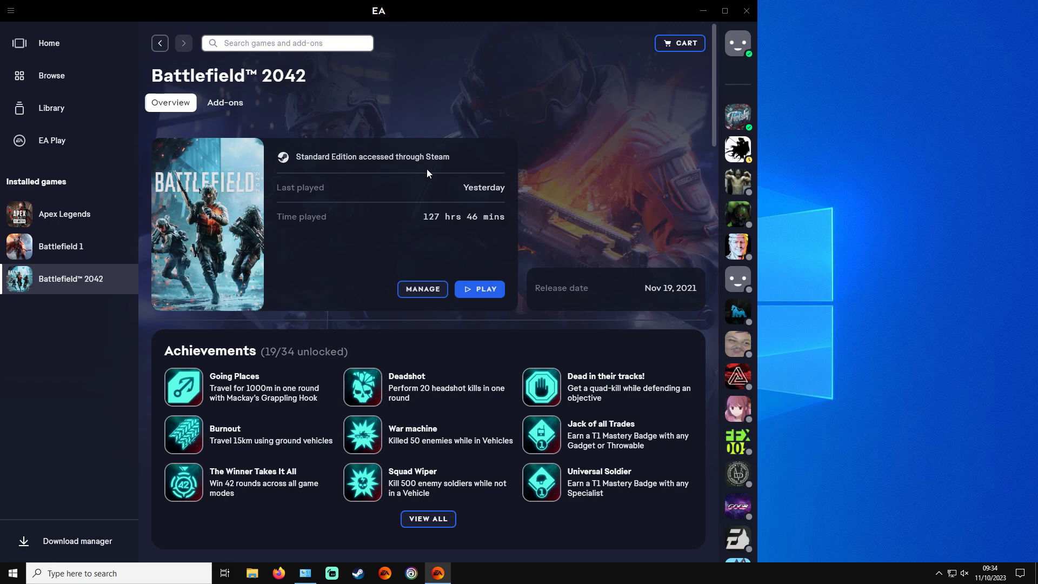
{"action": "mouse_move", "coordinate": [372, 170]}
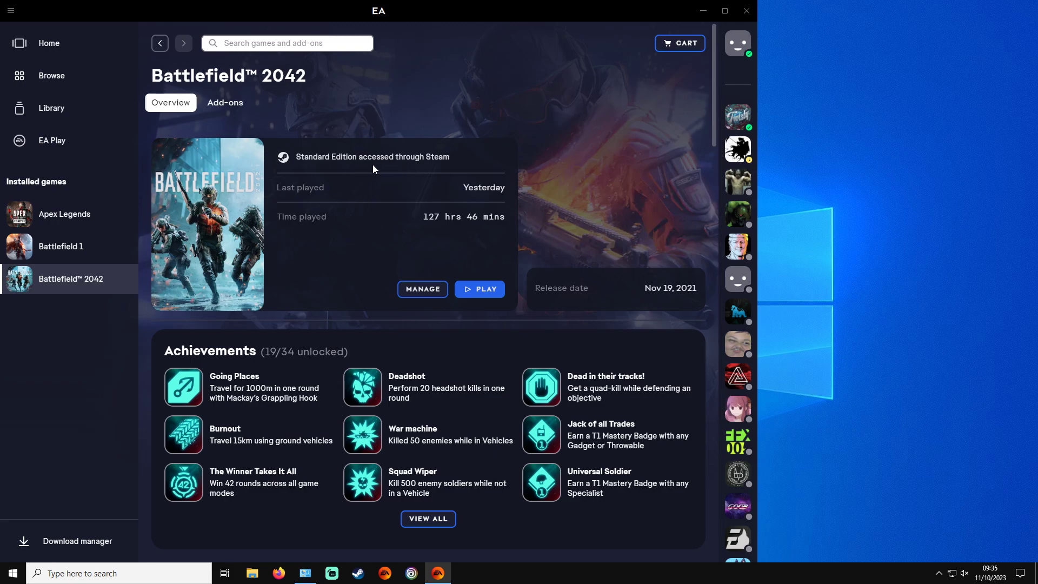
{"action": "mouse_move", "coordinate": [386, 165]}
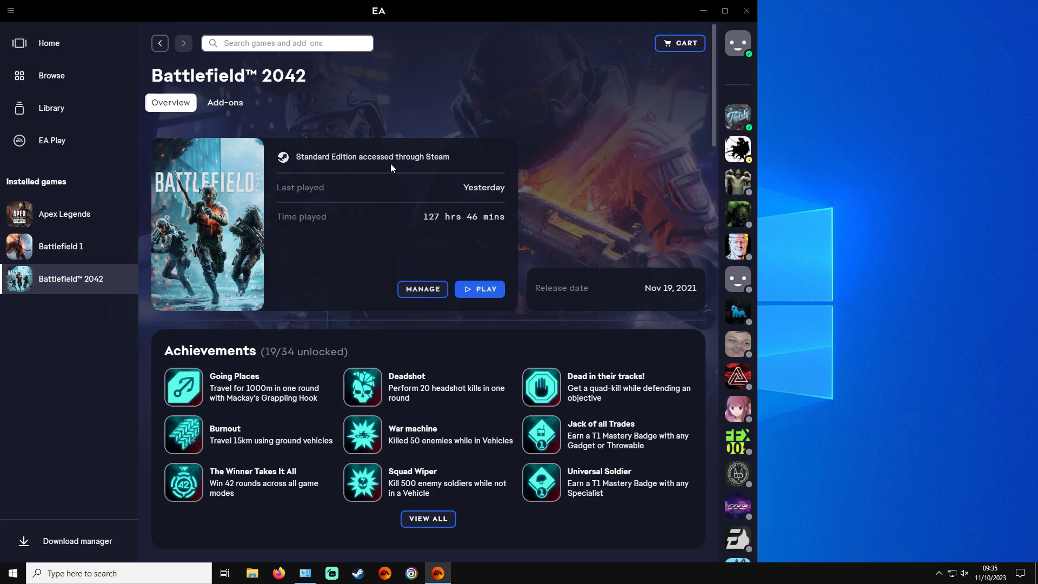
{"action": "mouse_move", "coordinate": [424, 160]}
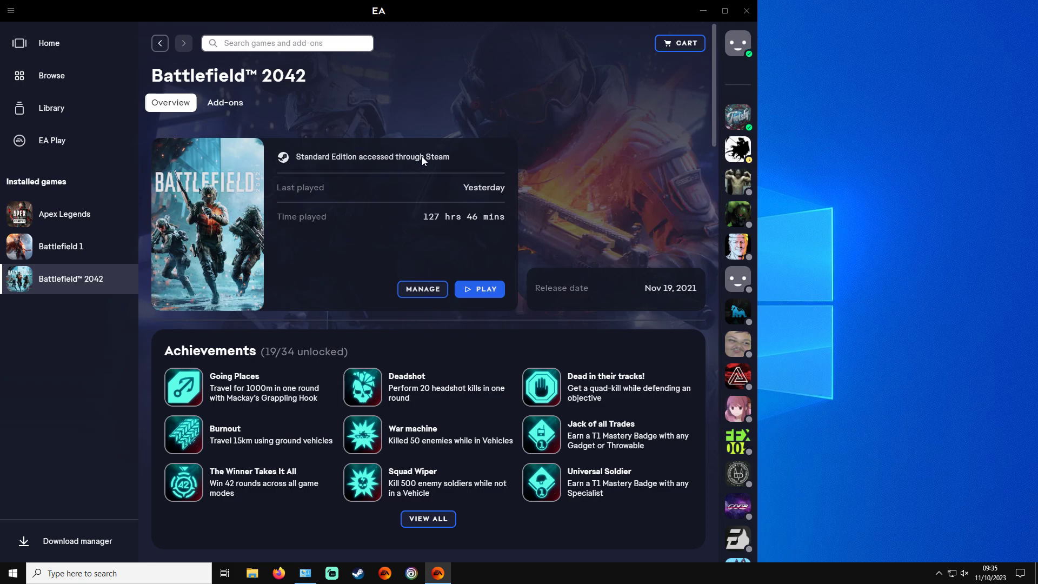
{"action": "mouse_move", "coordinate": [427, 150]}
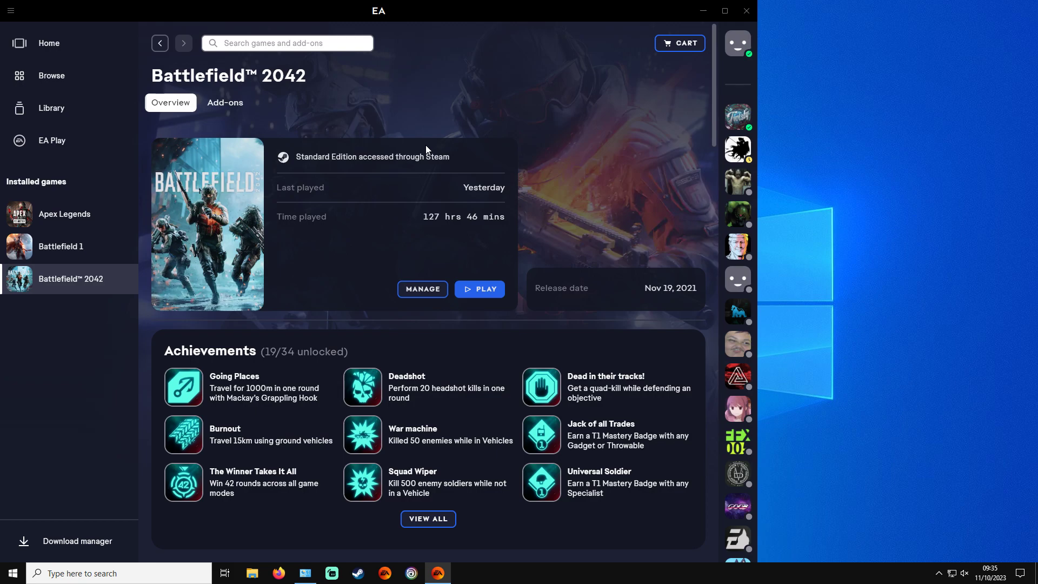
{"action": "mouse_move", "coordinate": [426, 150]}
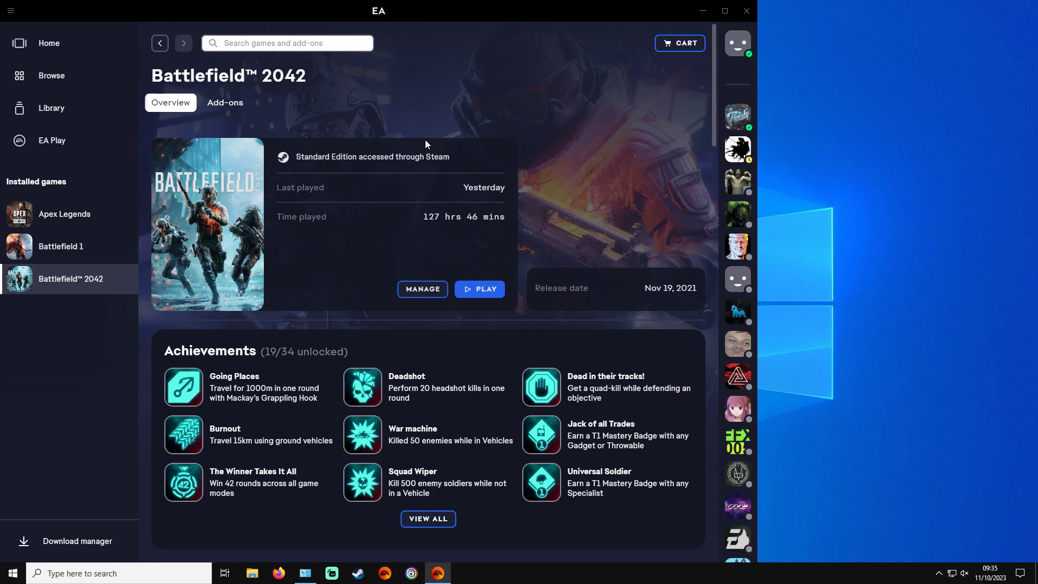
{"action": "mouse_move", "coordinate": [426, 142]}
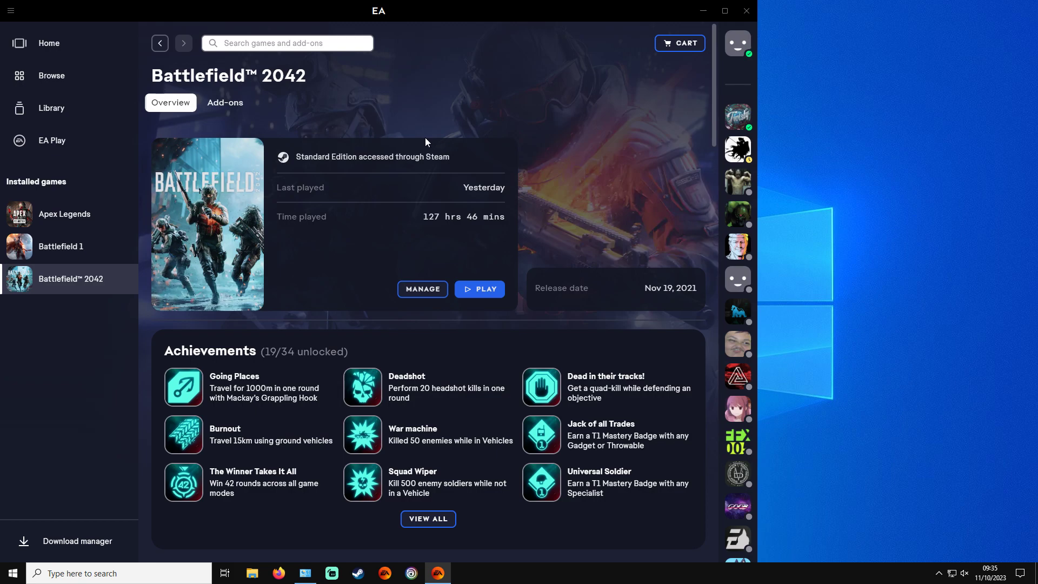
{"action": "mouse_move", "coordinate": [426, 143]}
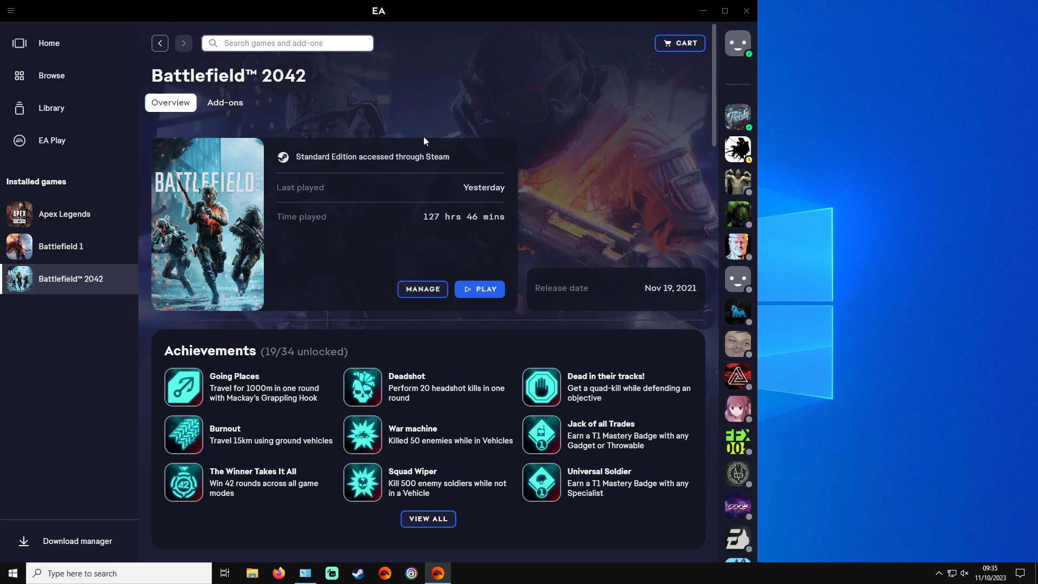
{"action": "mouse_move", "coordinate": [424, 140]}
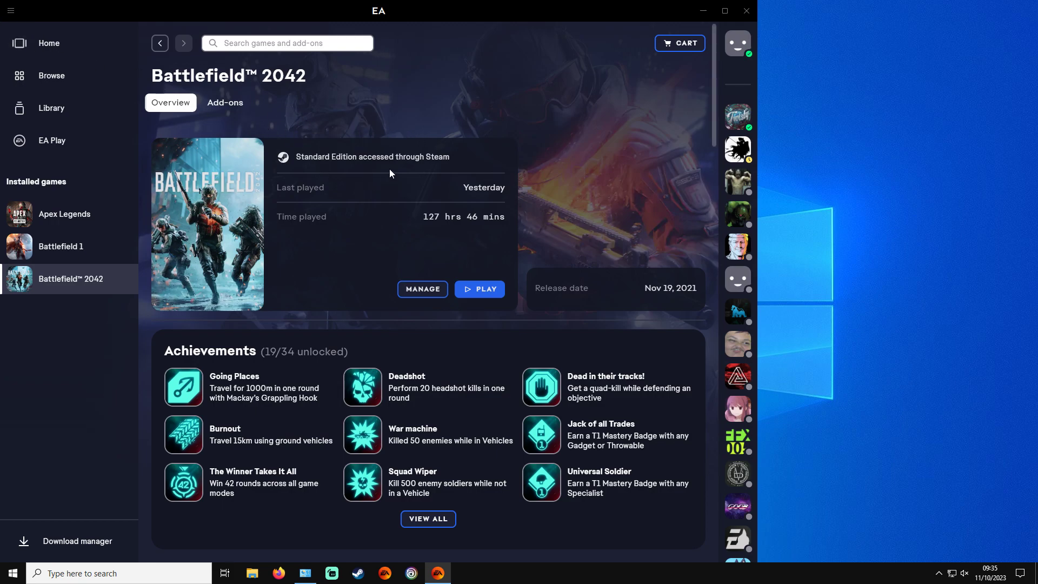
{"action": "mouse_move", "coordinate": [439, 190]}
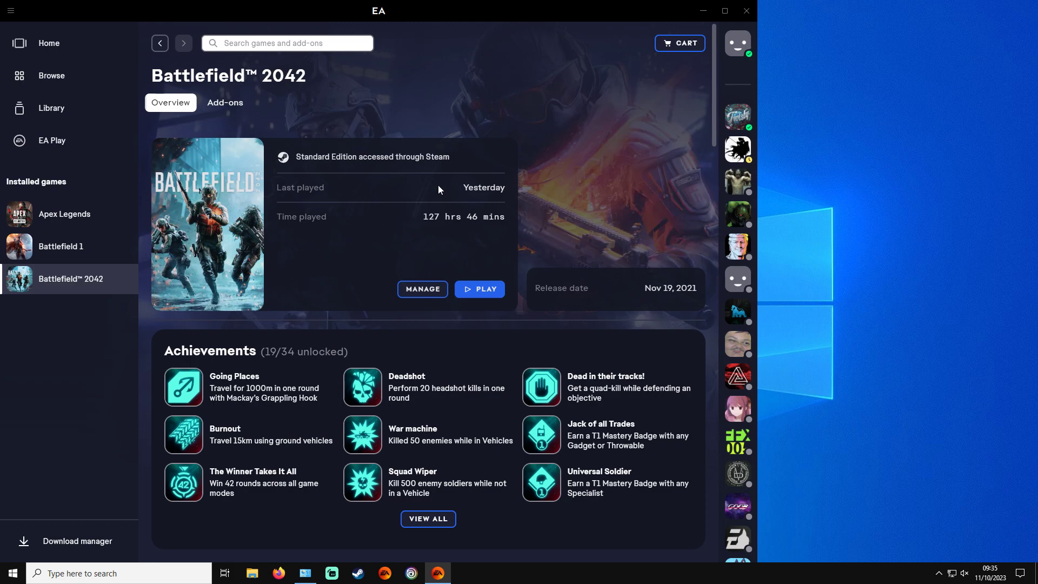
{"action": "mouse_move", "coordinate": [478, 216]}
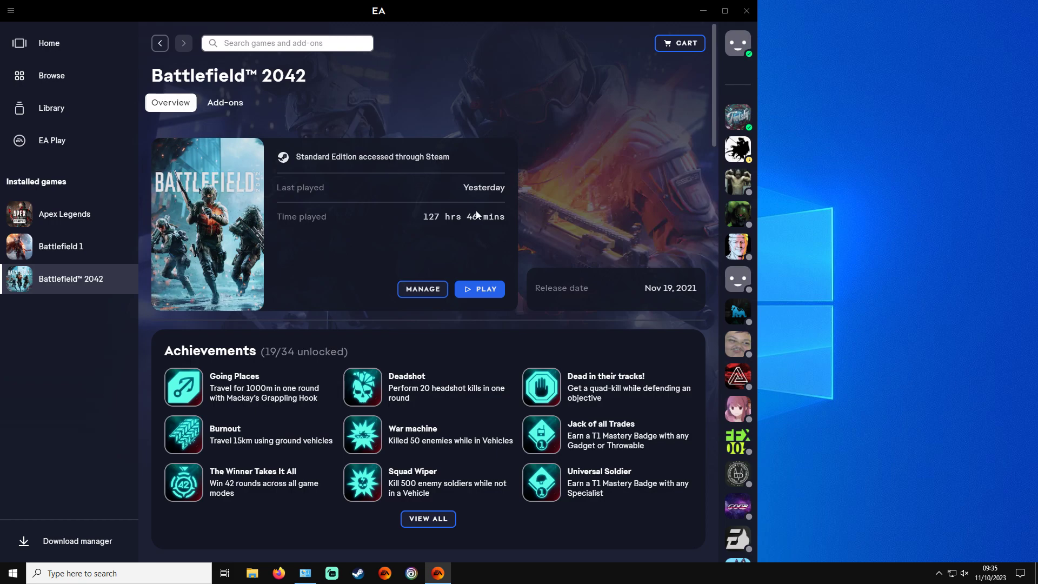
{"action": "mouse_move", "coordinate": [452, 204]}
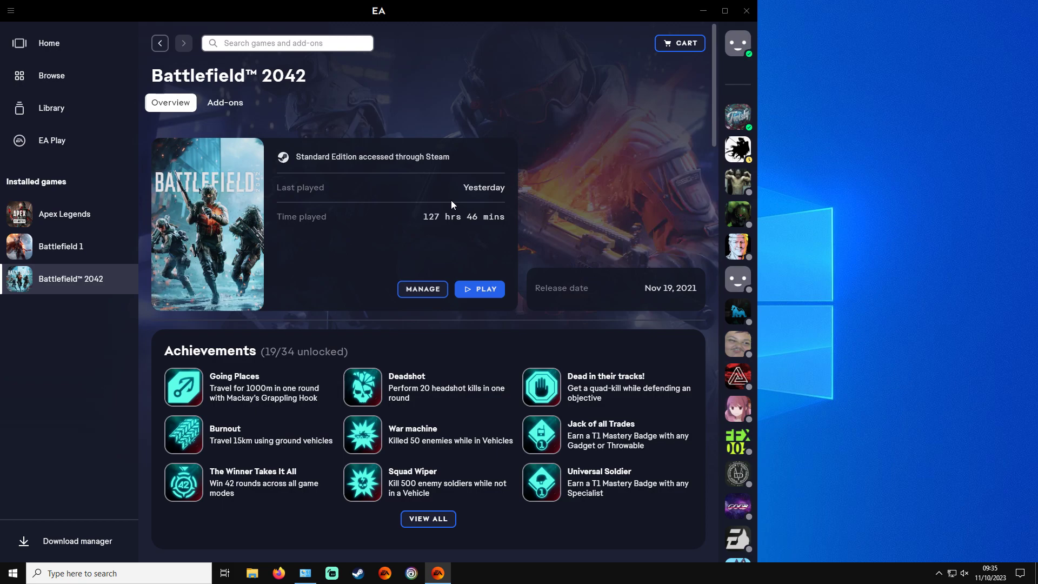
{"action": "mouse_move", "coordinate": [458, 199]}
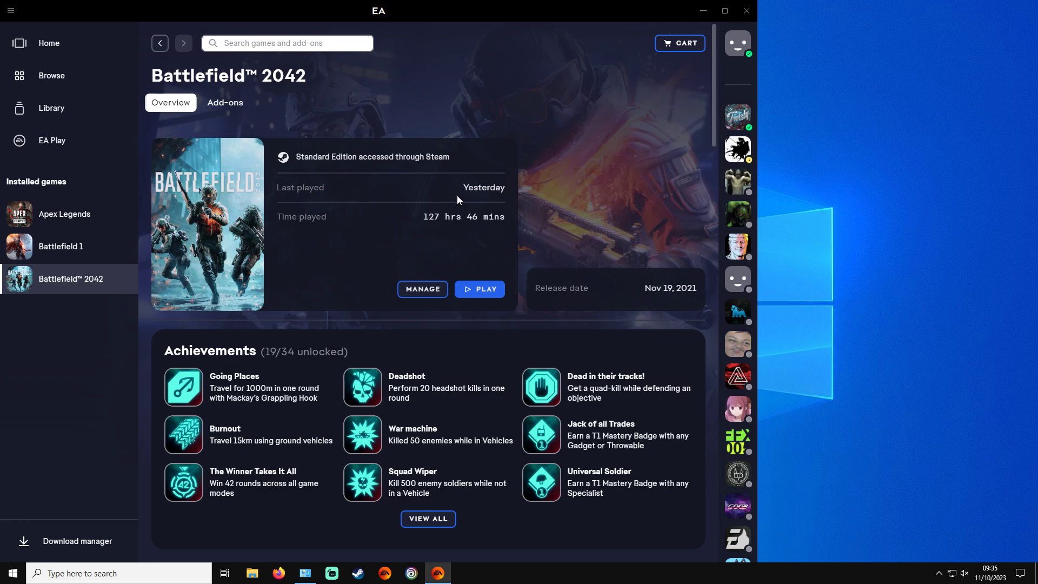
{"action": "mouse_move", "coordinate": [466, 136]}
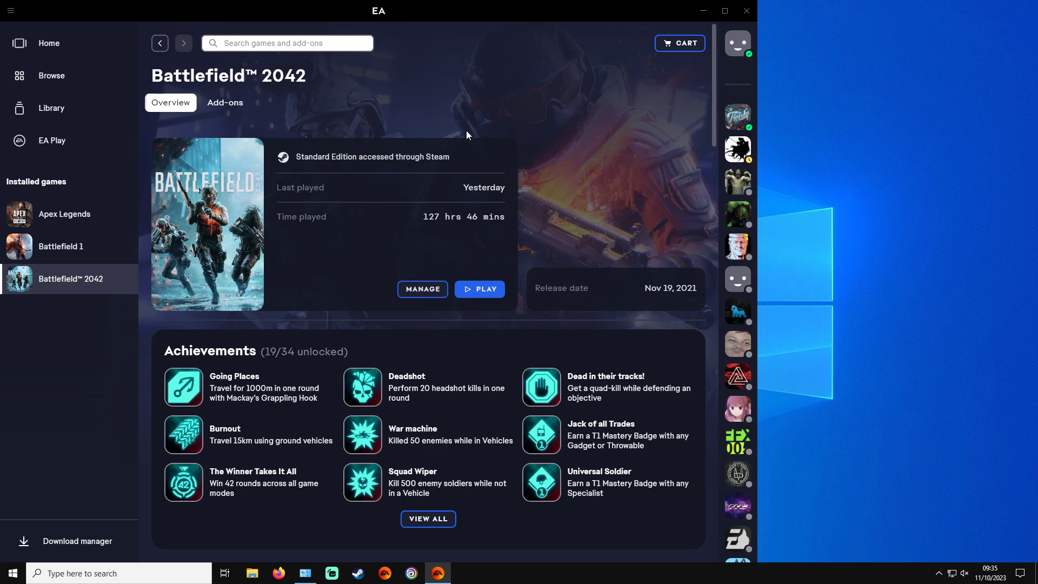